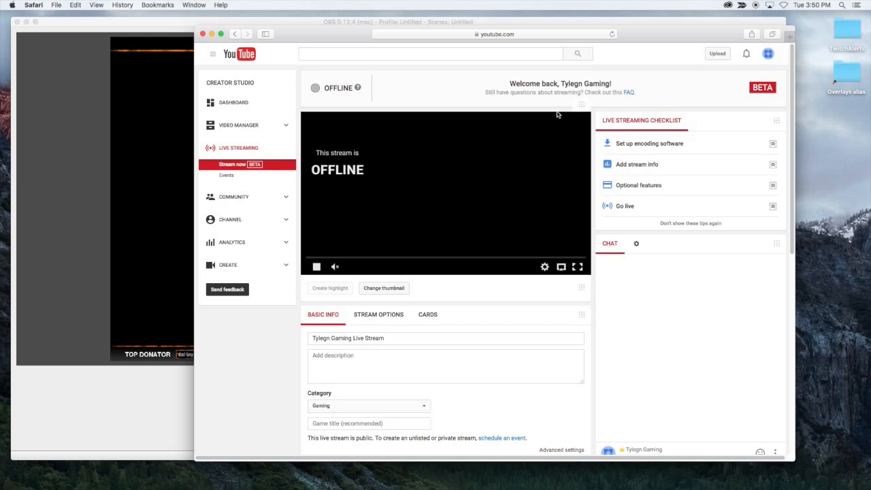
mouse_move(449, 188)
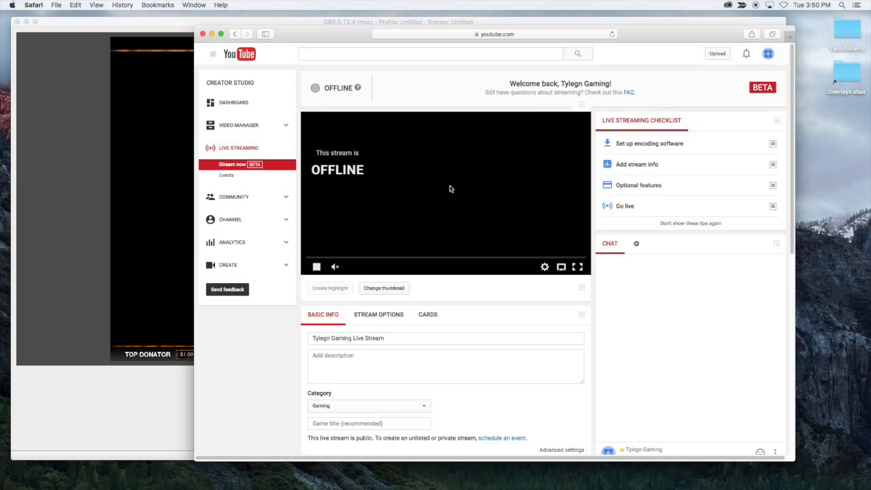
mouse_move(370, 147)
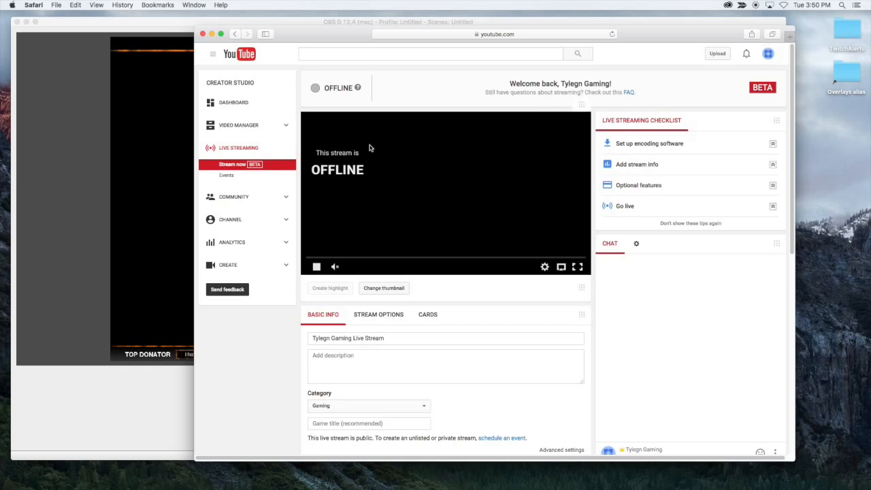
mouse_move(261, 88)
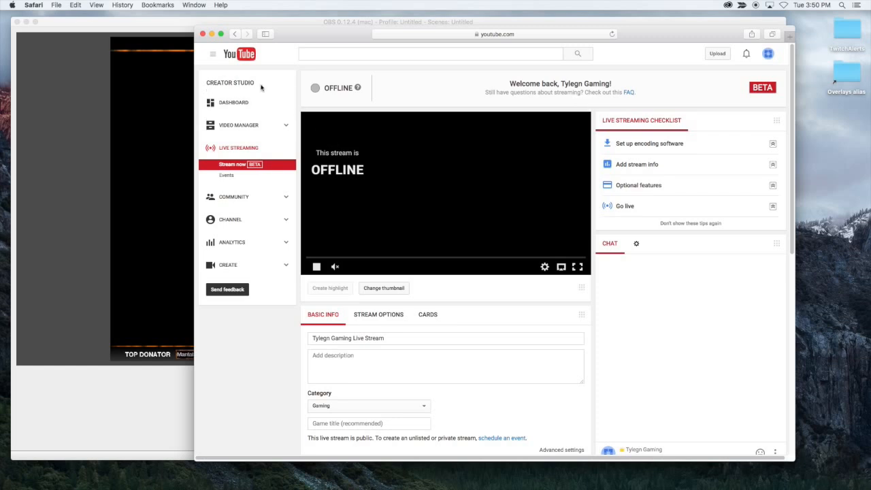
mouse_move(327, 155)
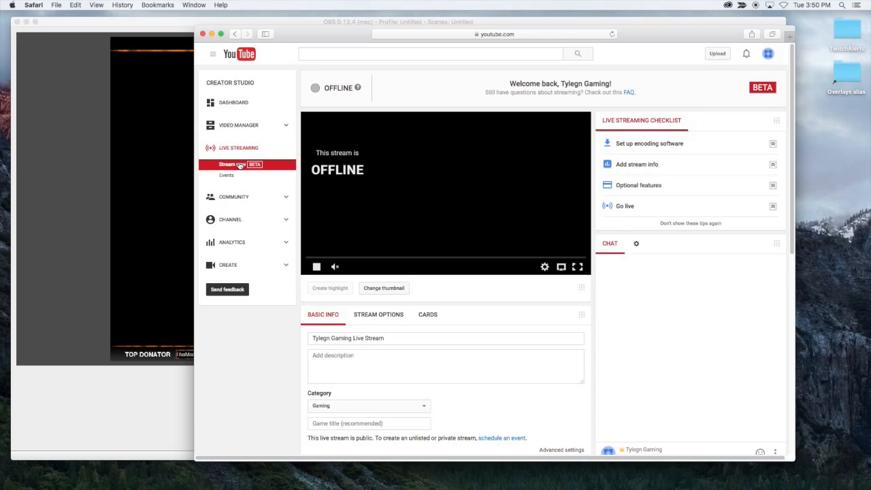
mouse_move(301, 72)
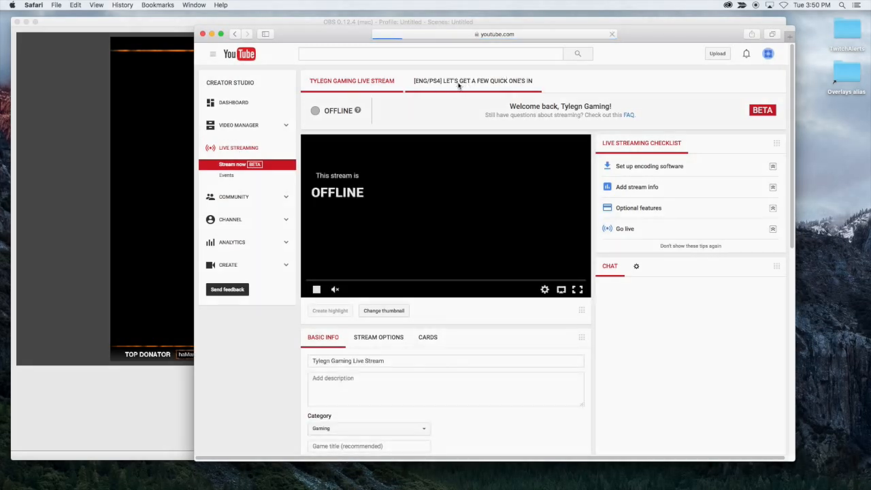
Play the '[ENG/PS4] Let's get a few quick one's in' broadcast in the Public View player.
scroll("down", 3)
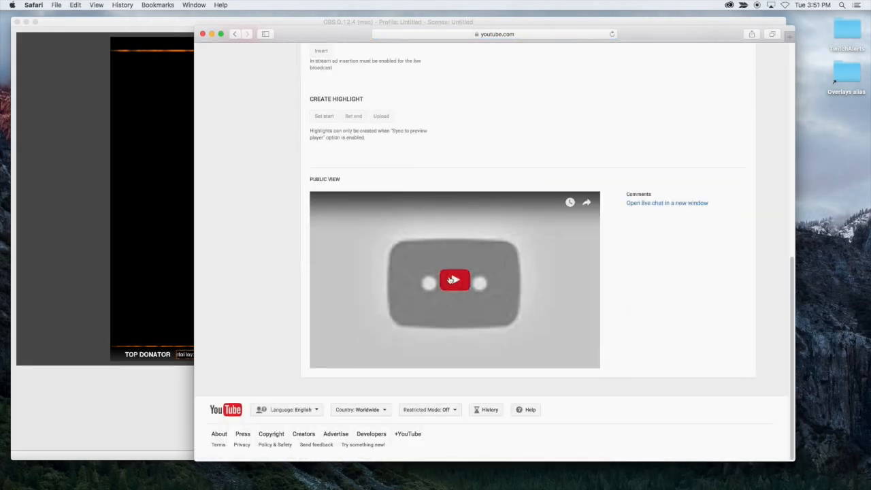
left_click(454, 279)
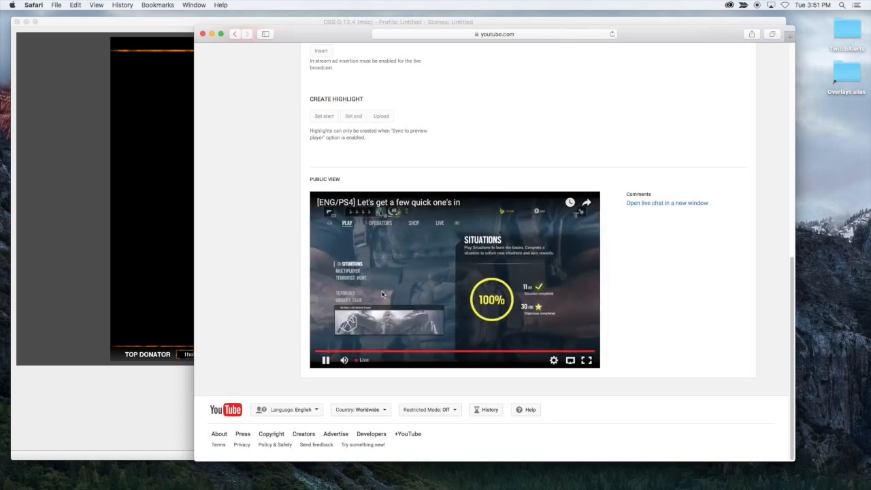
left_click(344, 360)
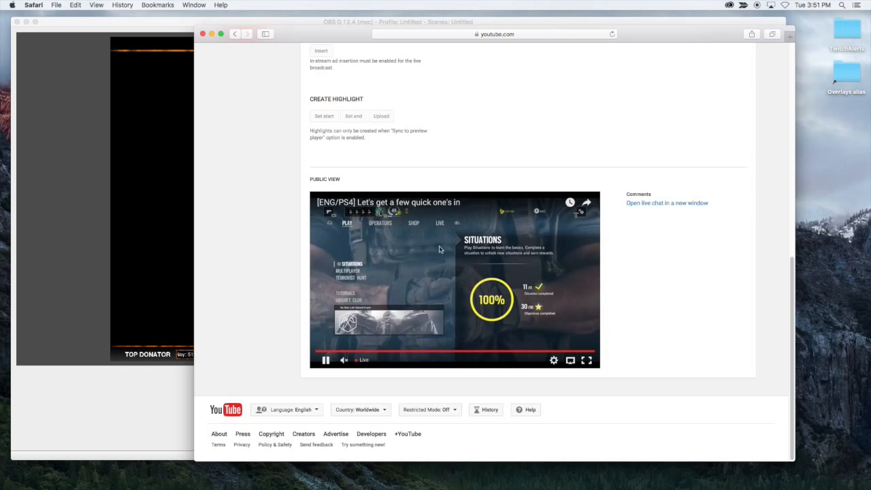
mouse_move(456, 275)
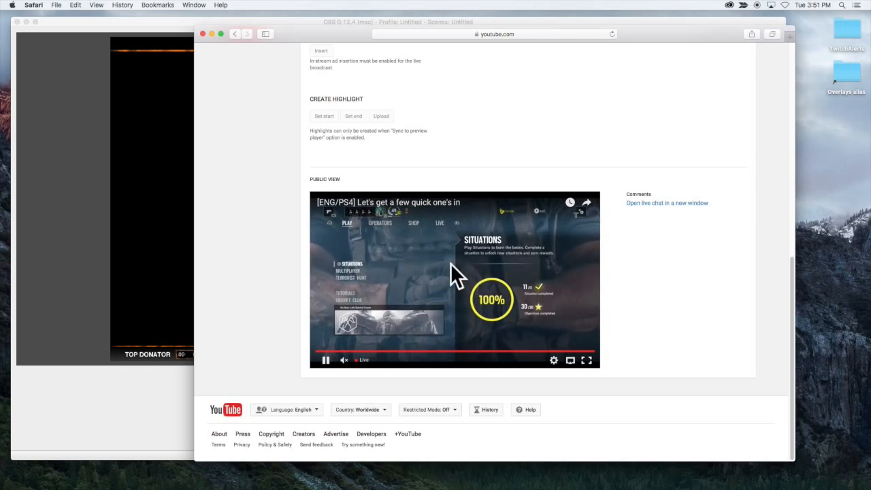
mouse_move(544, 353)
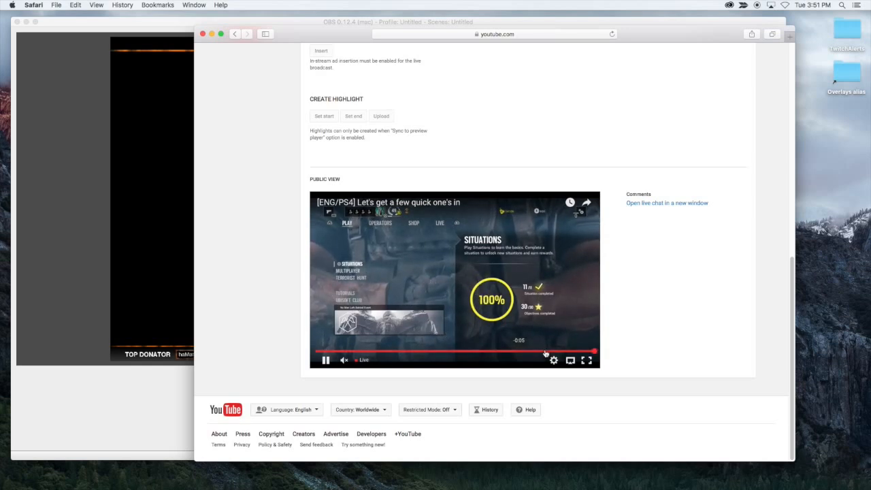
mouse_move(219, 392)
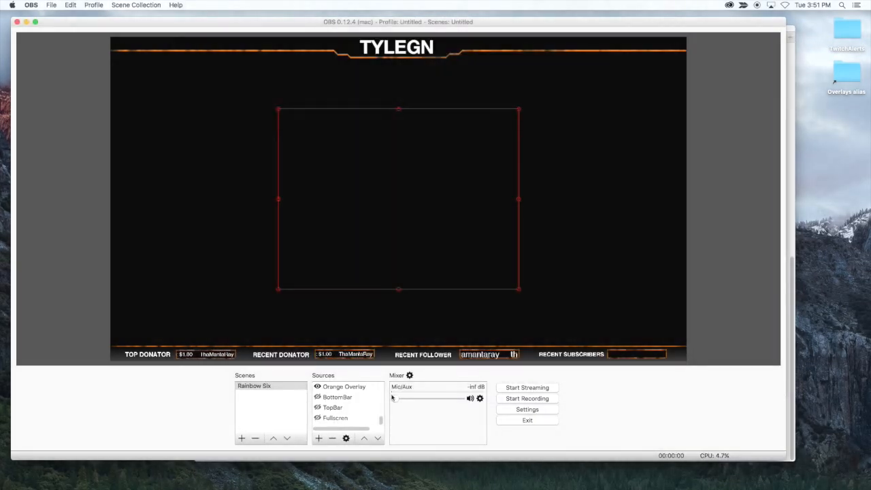
Start streaming the TYLEGN overlay scene from OBS.
left_click(317, 418)
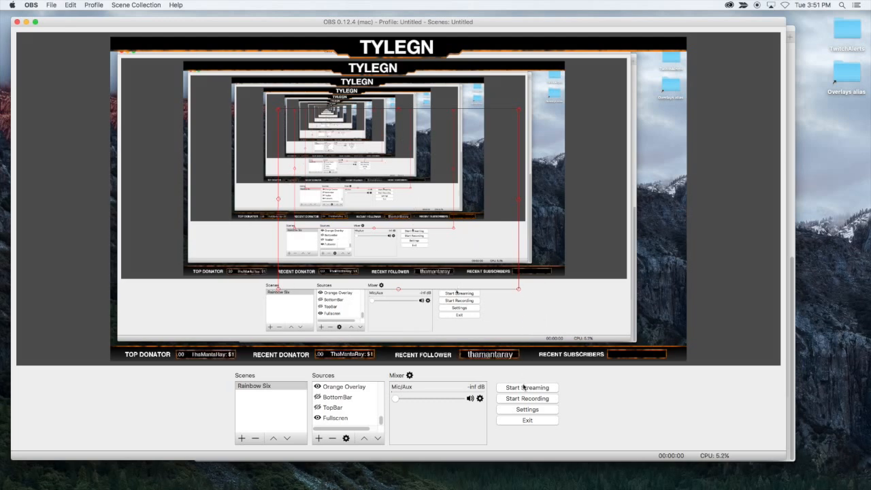
left_click(527, 387)
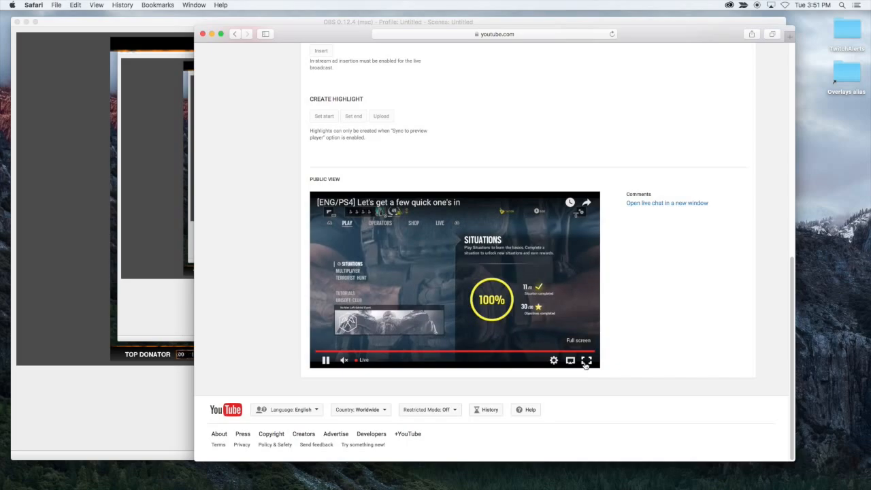
Watch the live broadcast full screen and dismiss the share link overlay.
left_click(587, 360)
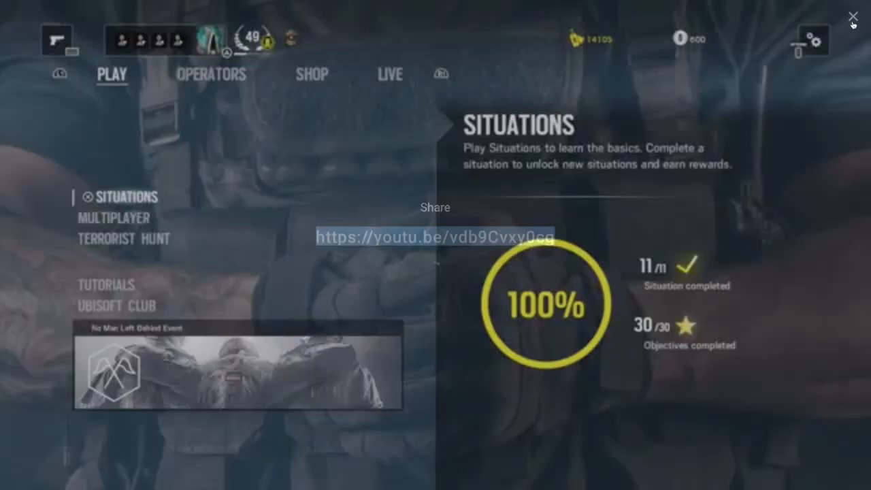
left_click(853, 16)
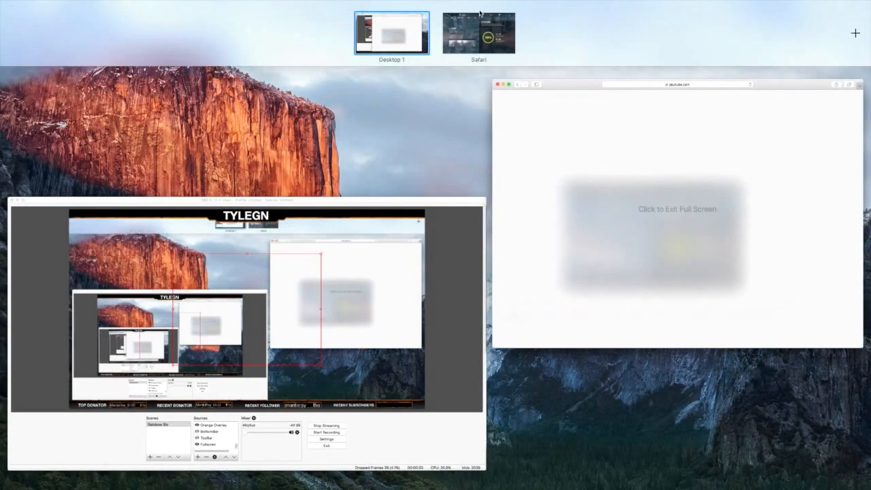
Switch to Desktop 1 with Chrome showing the Tylegn Twitch channel.
left_click(479, 32)
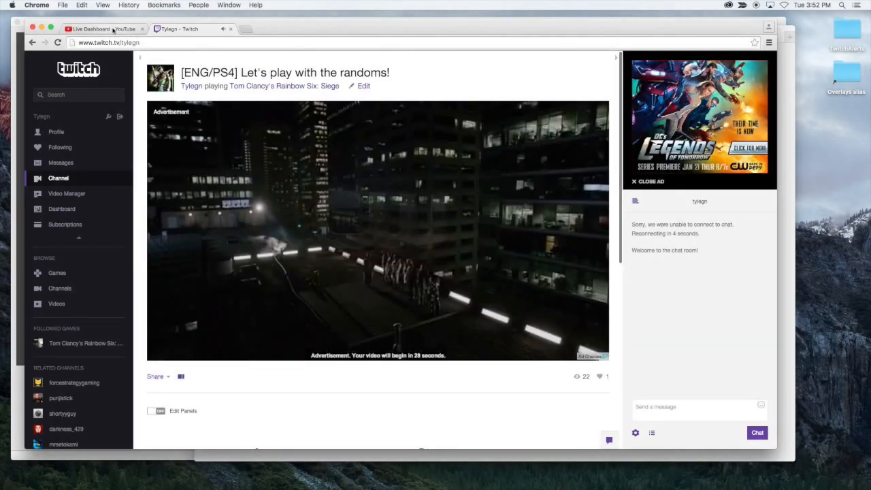
left_click(102, 29)
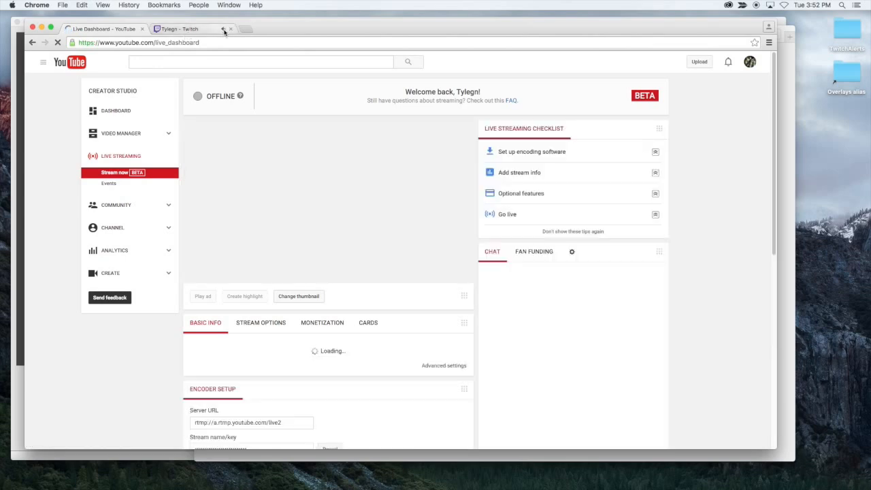
left_click(180, 28)
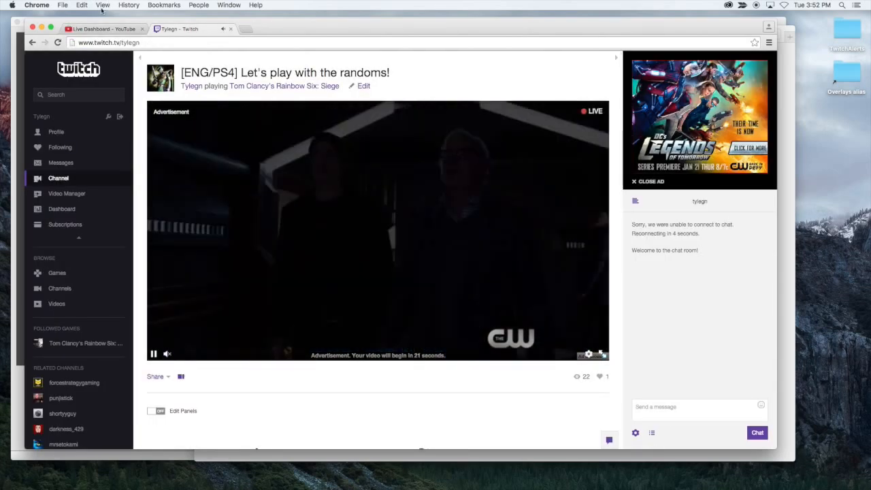
left_click(102, 29)
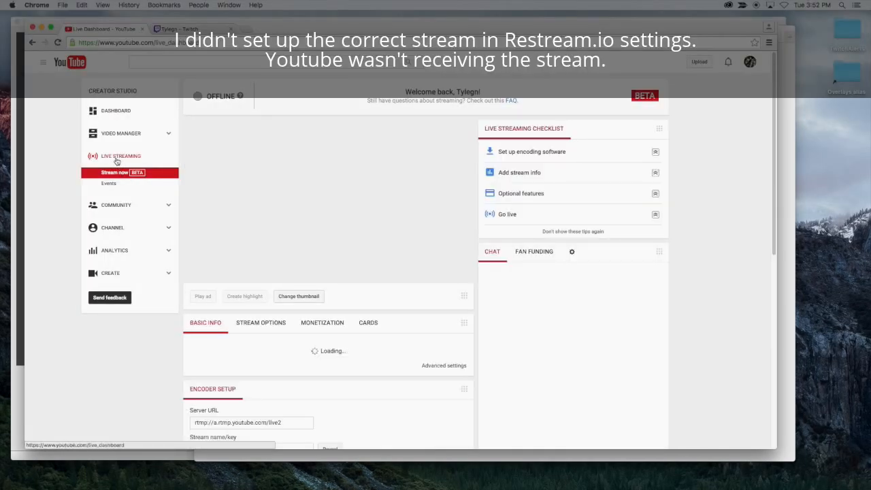
left_click(190, 29)
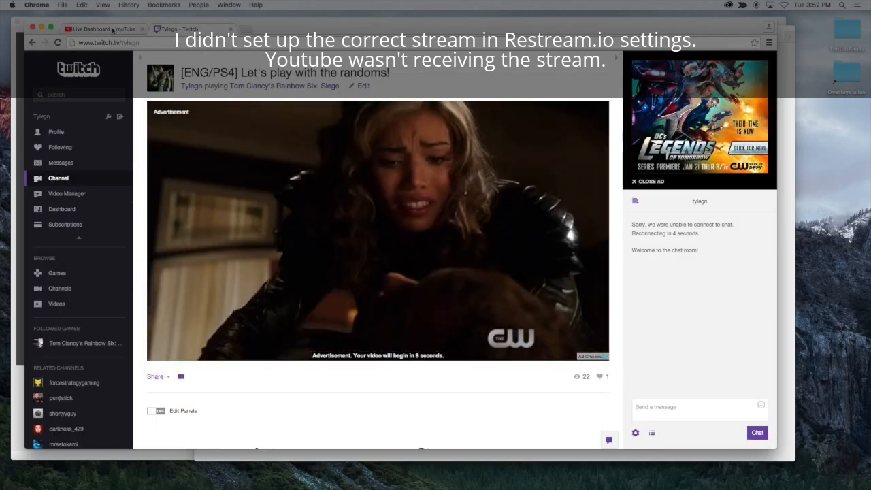
left_click(102, 29)
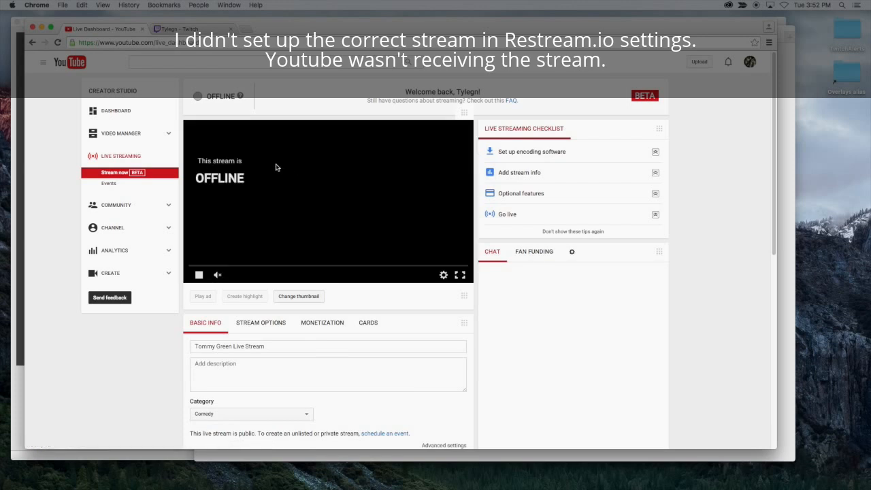
mouse_move(121, 133)
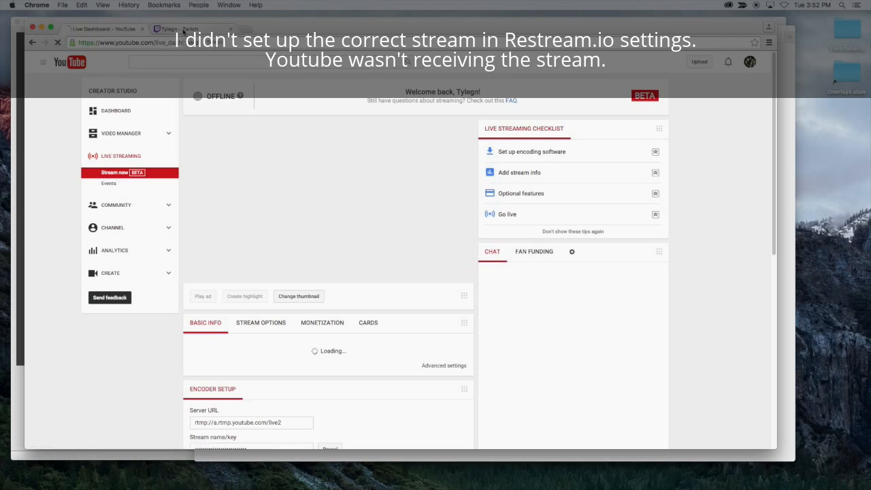
left_click(180, 28)
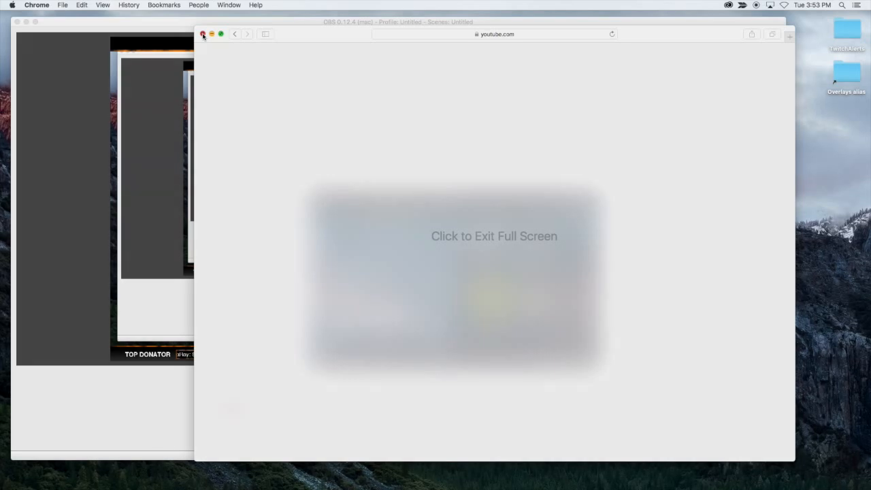
Close the YouTube window, stop streaming, and minimize OBS.
left_click(202, 35)
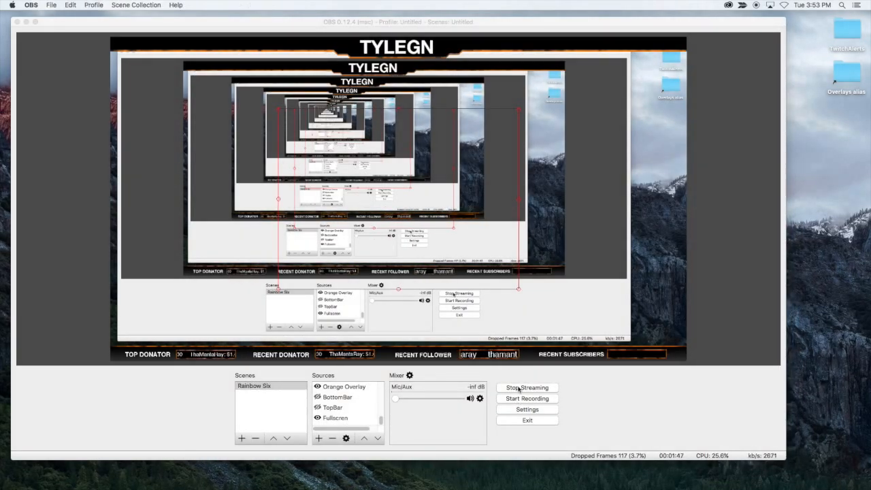
left_click(527, 388)
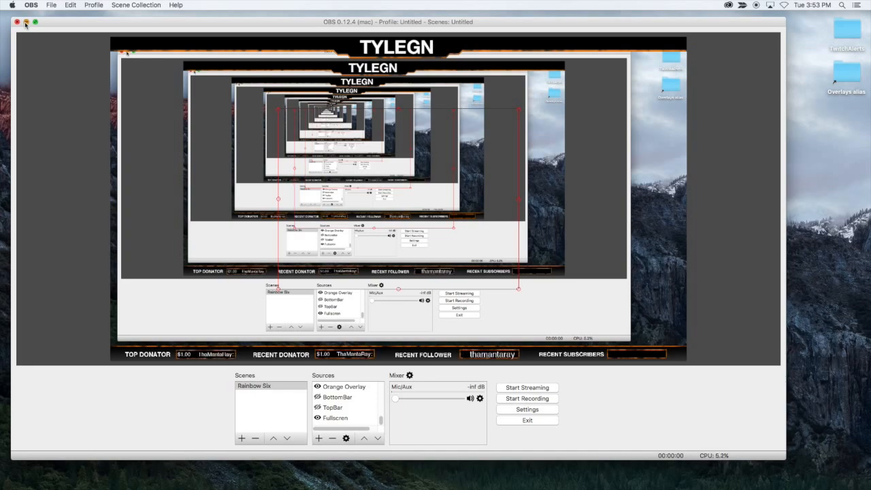
left_click(26, 21)
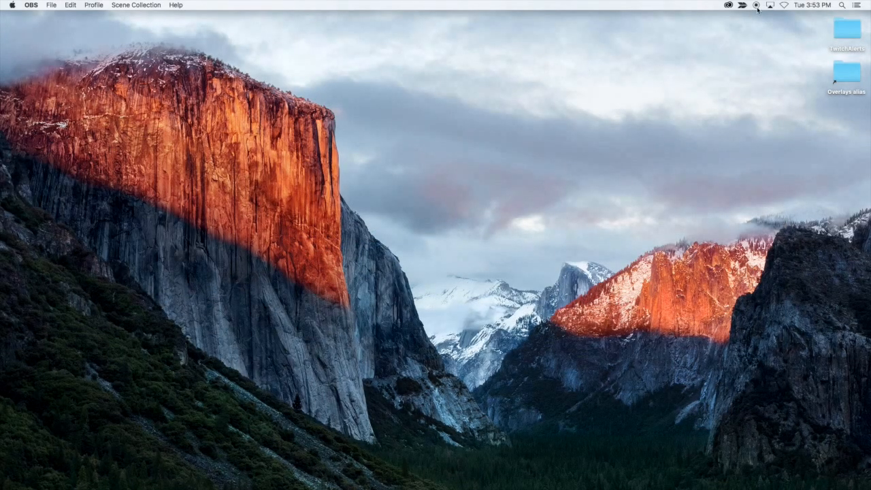